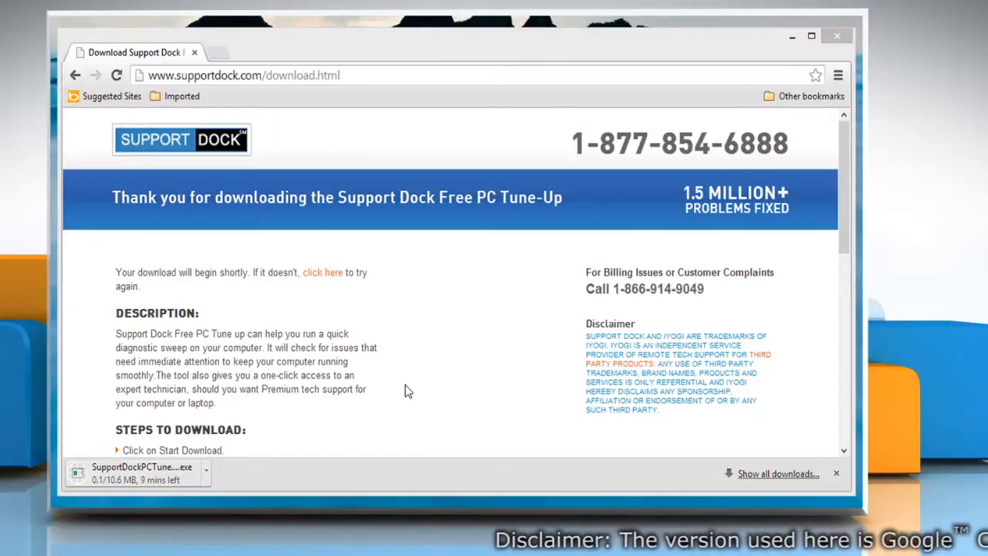
mouse_move(204, 477)
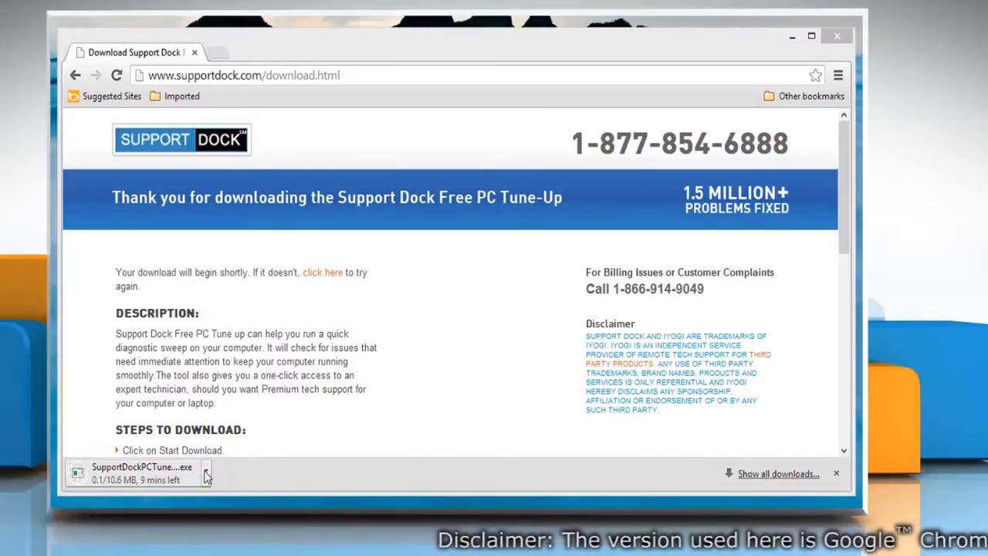
- Pause the Support Dock PC Tune-Up download from the download bar, then resume it
click(206, 472)
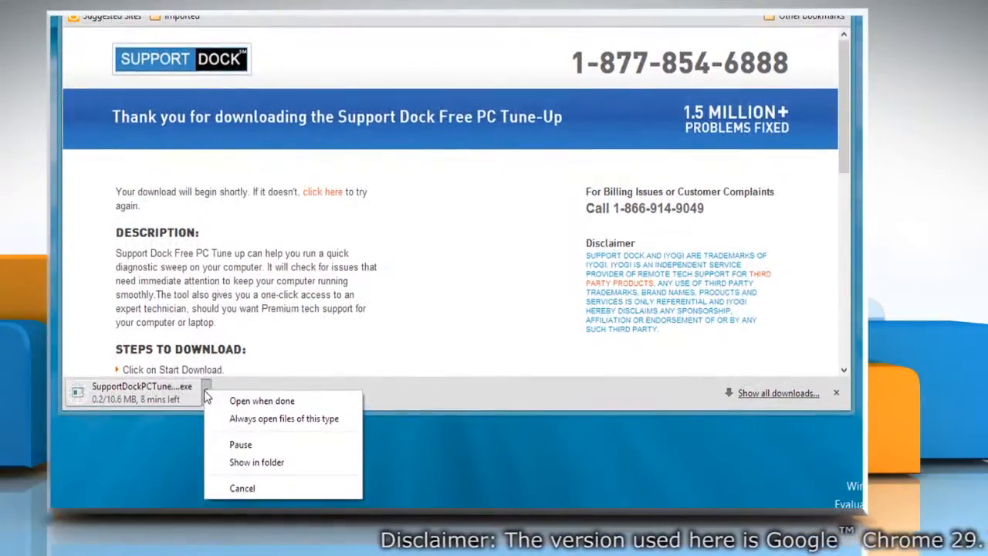
click(240, 443)
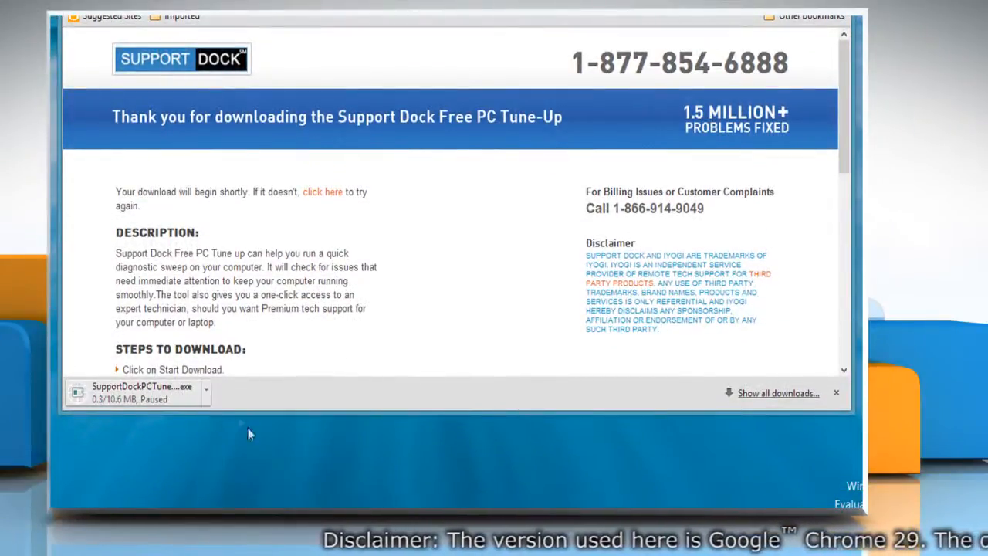
click(206, 393)
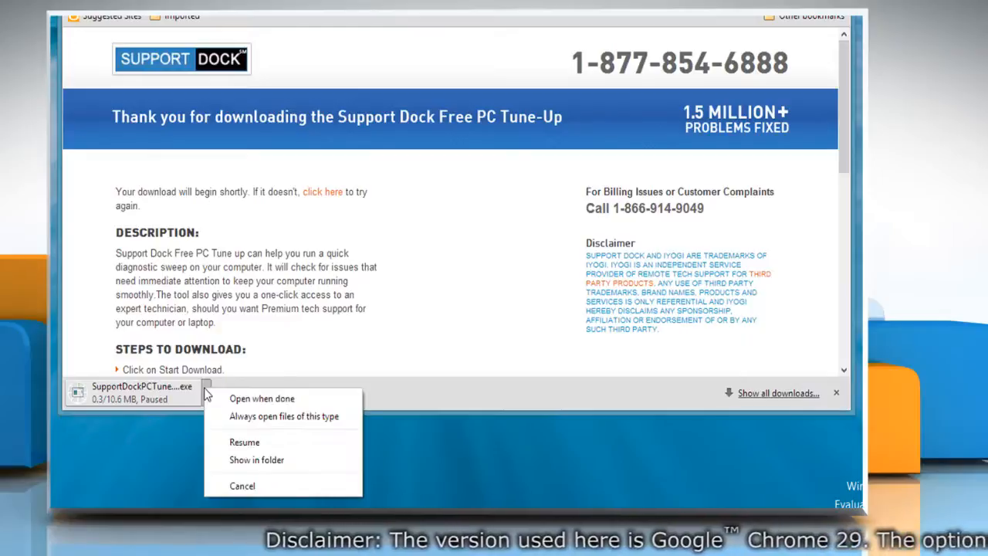
click(243, 442)
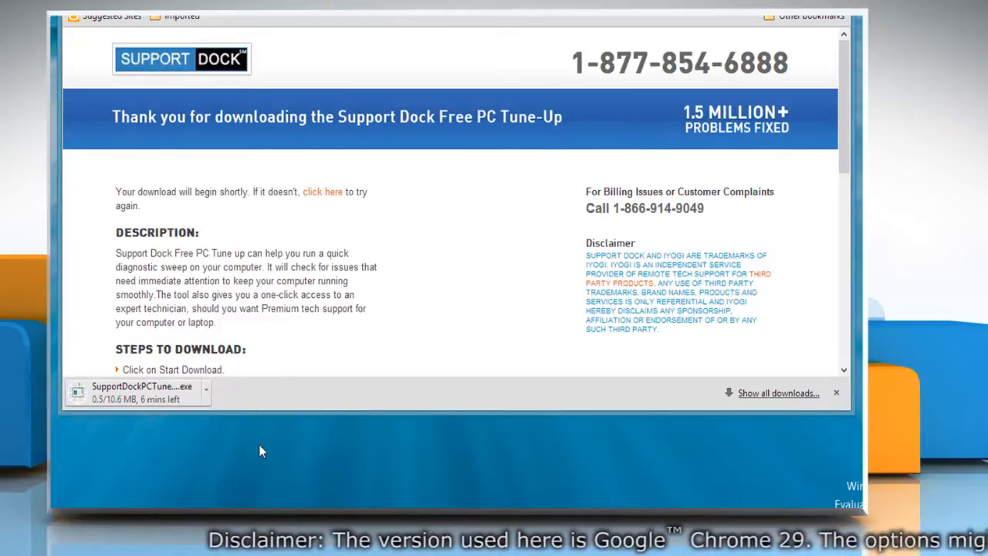
- Cancel the running Support Dock PC Tune-Up download from the download bar menu
click(207, 392)
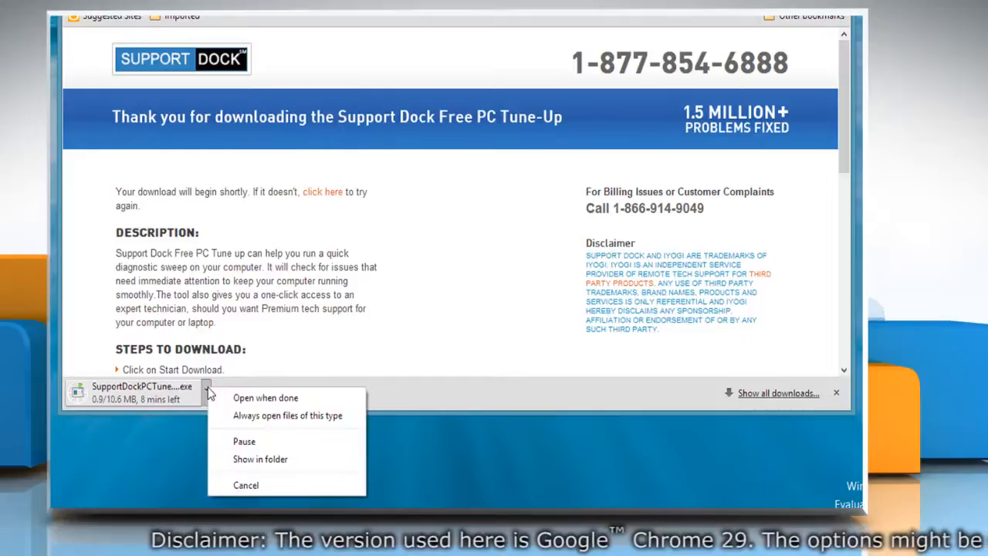
click(246, 485)
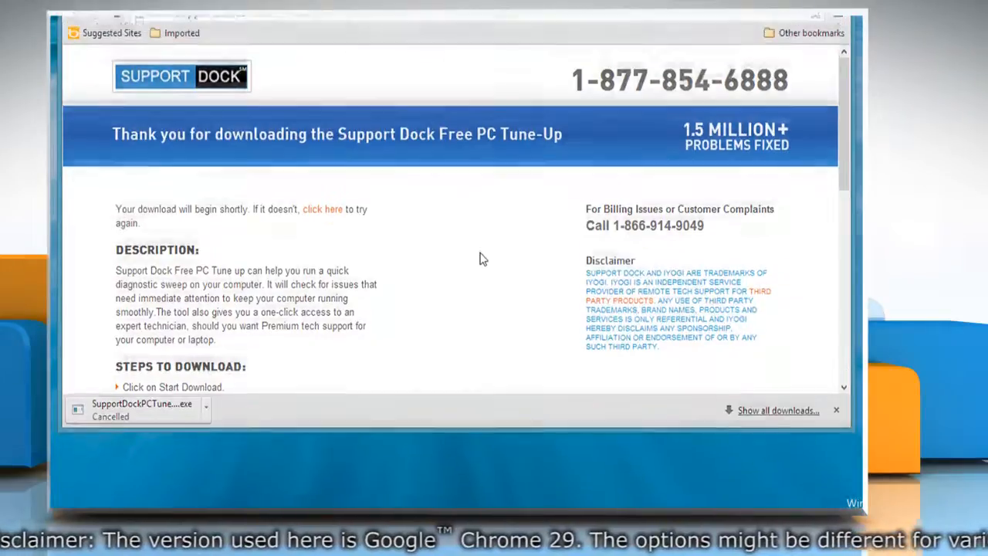
click(838, 73)
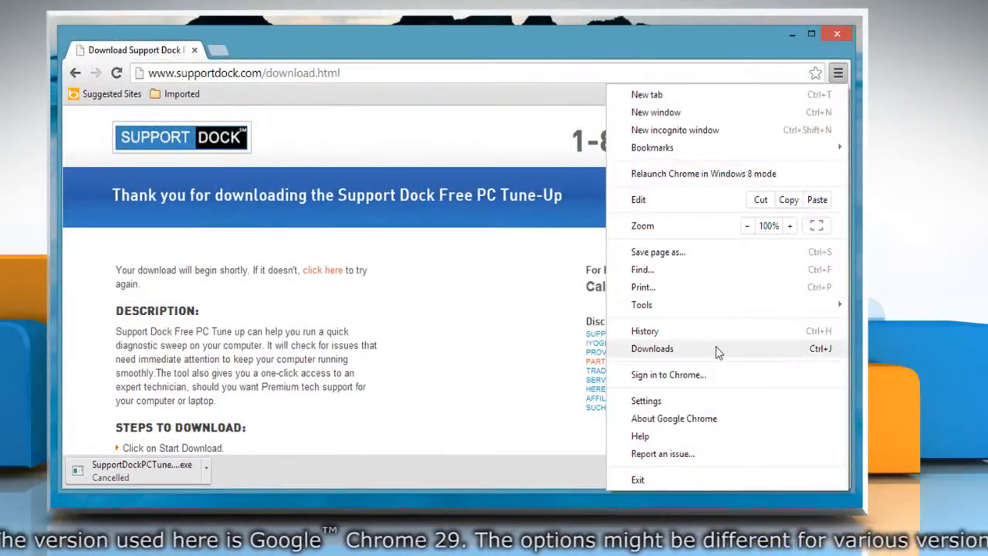
- On the Downloads page, retry the cancelled SupportDockPCTuneUp.exe download
click(652, 348)
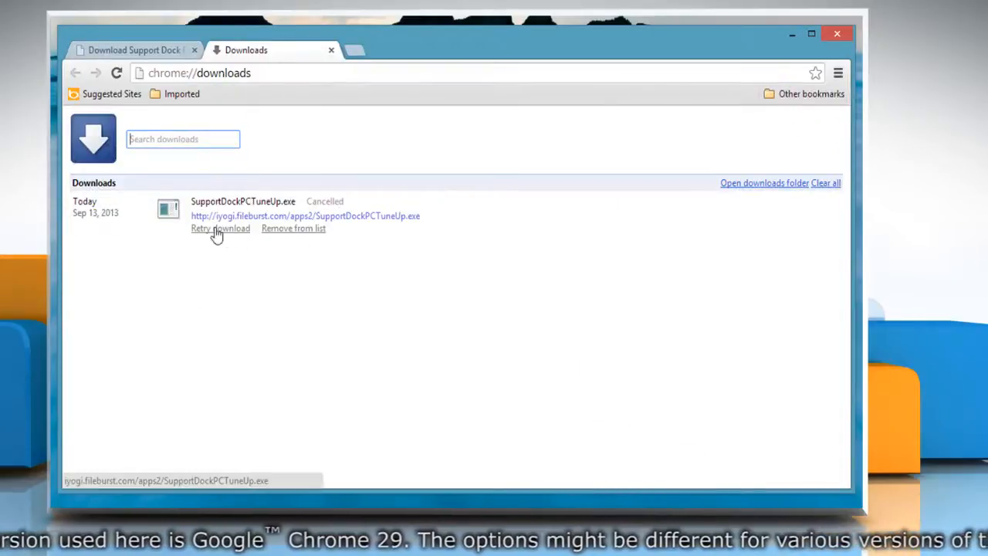
click(220, 228)
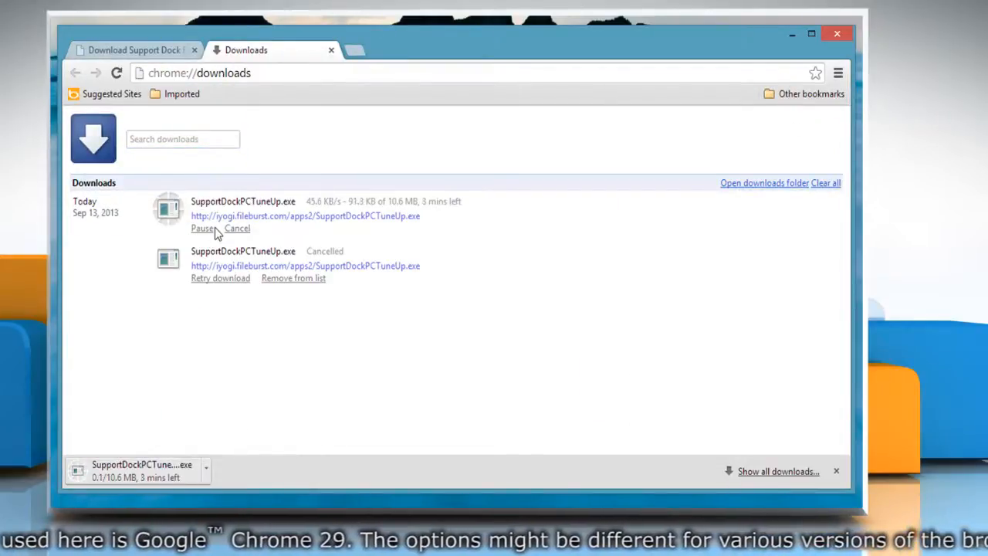
mouse_move(324, 216)
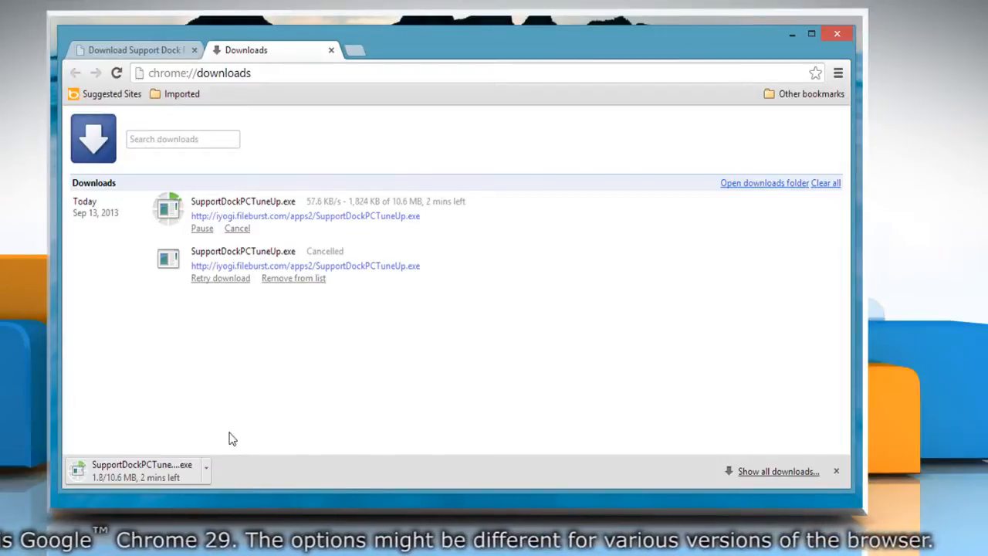
mouse_move(219, 453)
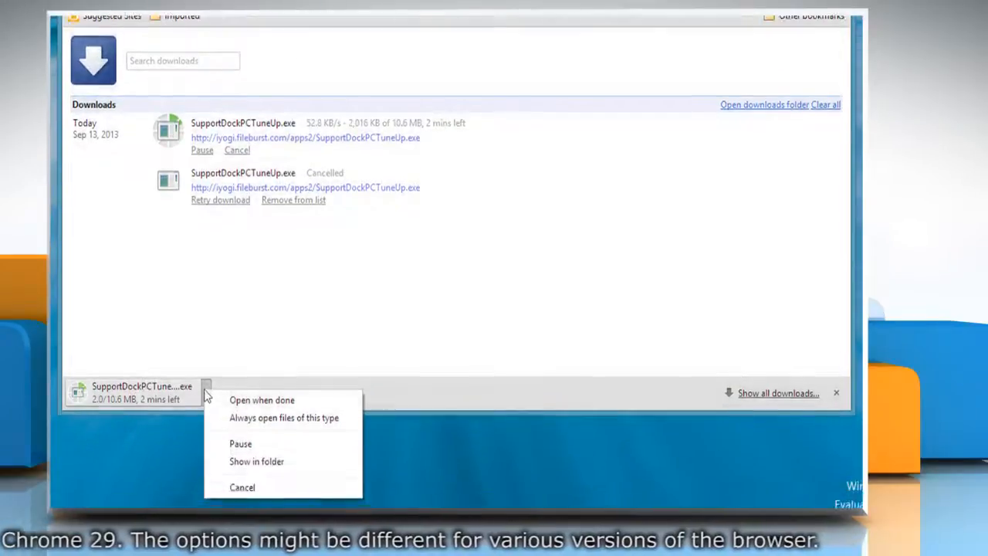
click(256, 461)
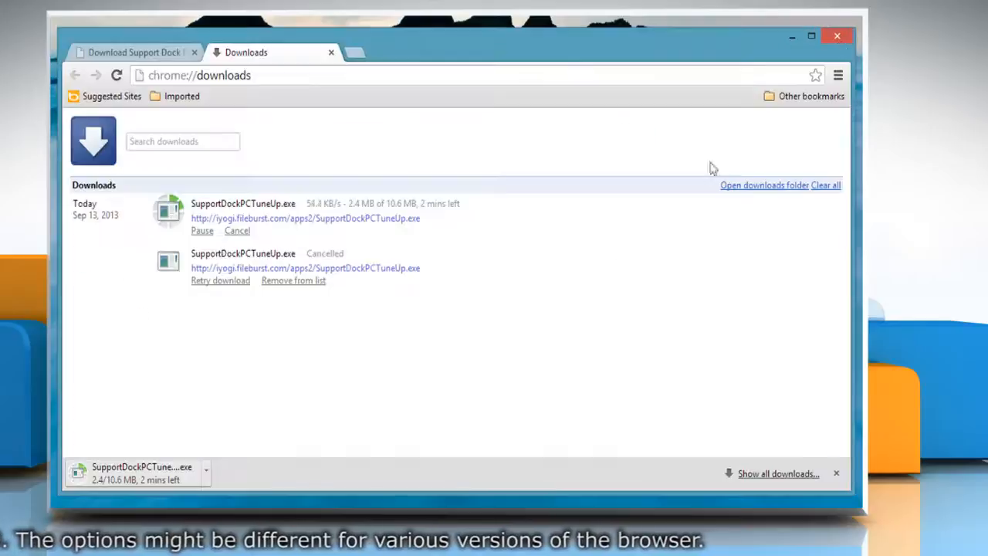
mouse_move(487, 358)
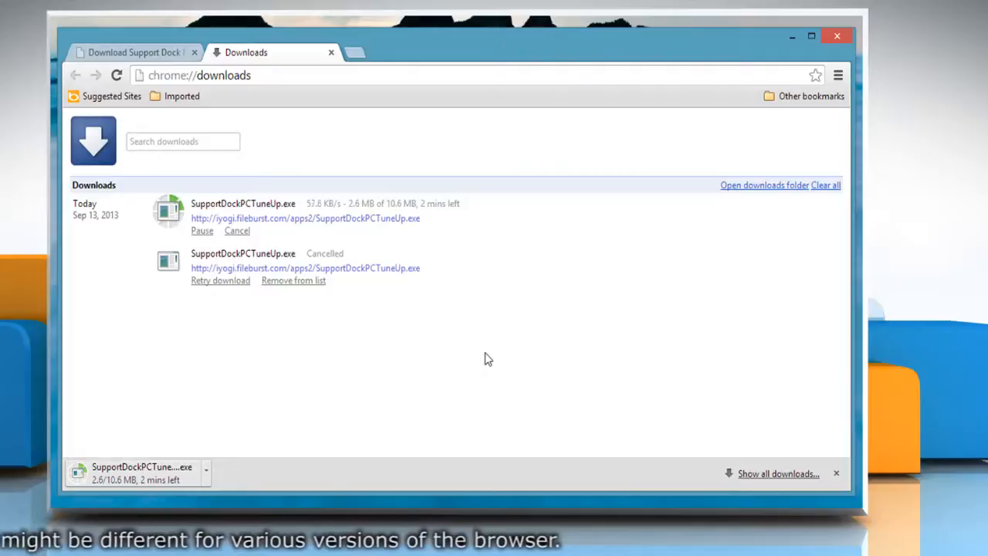
click(206, 472)
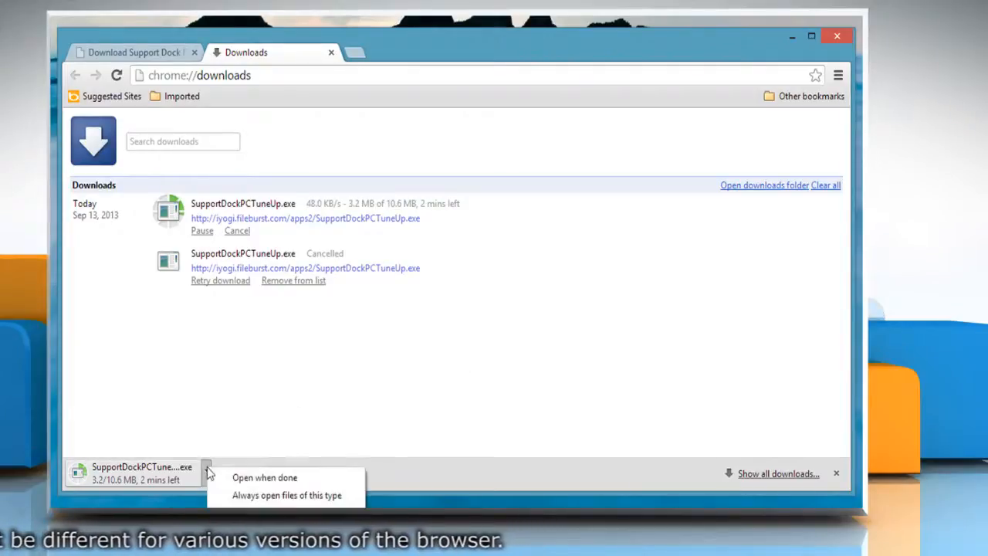